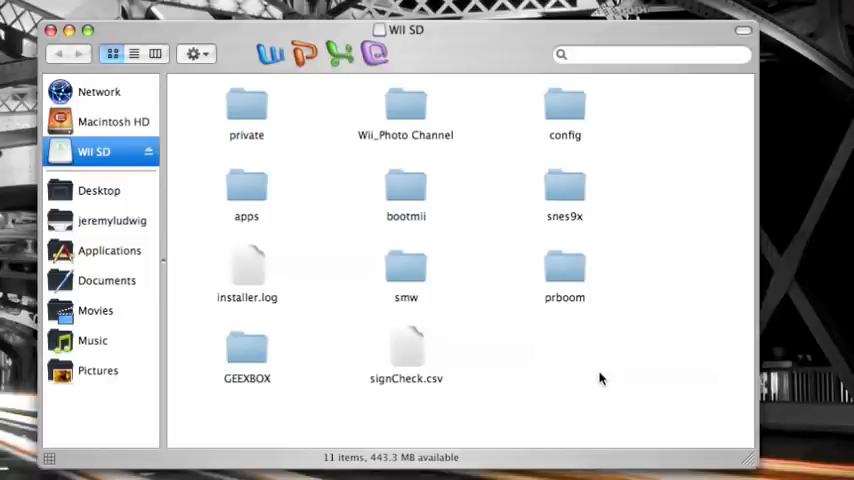
pyautogui.moveTo(248, 108)
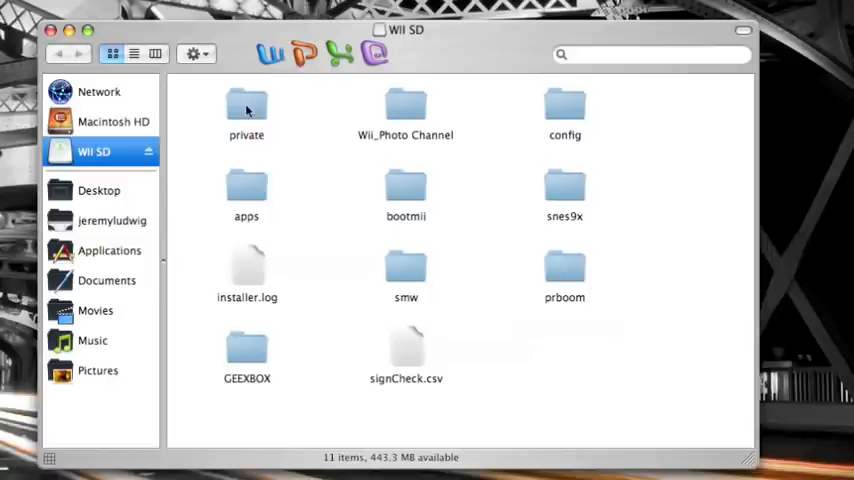
# - Check the private folder's contents and rename it to privateold on the Wii SD card
pyautogui.doubleClick(246, 108)
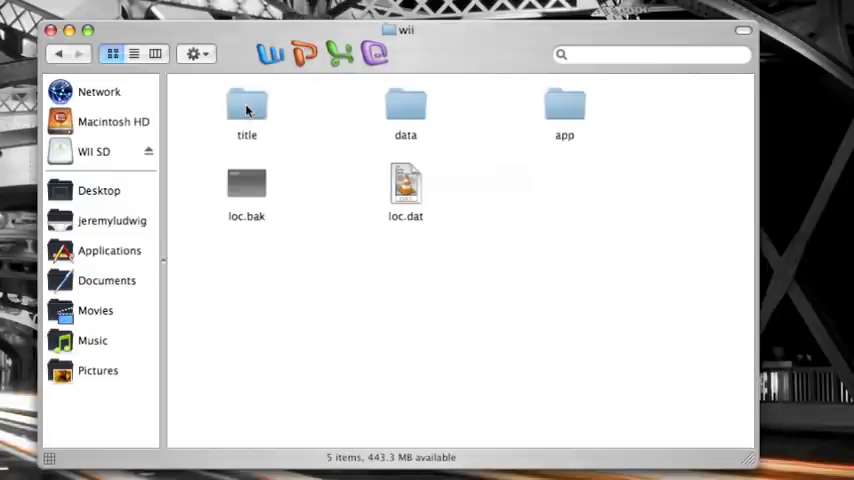
pyautogui.doubleClick(246, 110)
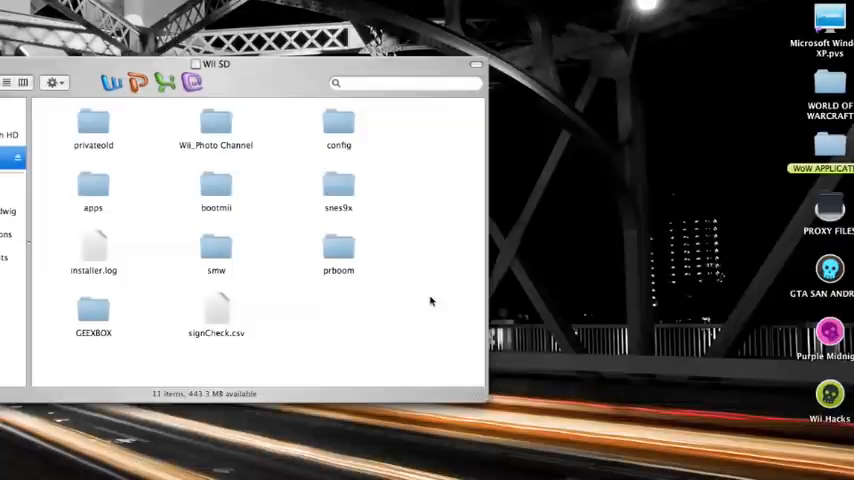
pyautogui.moveTo(836, 400)
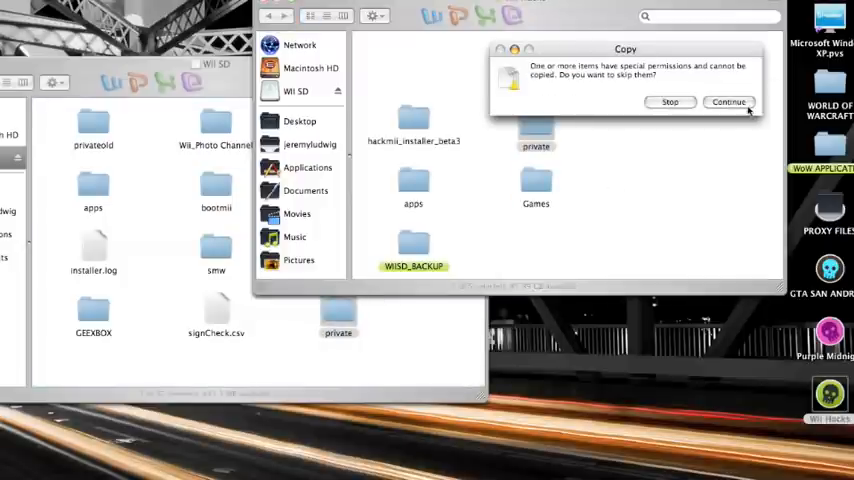
# - Continue the copy of the Wii Hacks private folder despite the warning, then view the HackMii installer folder
pyautogui.click(728, 102)
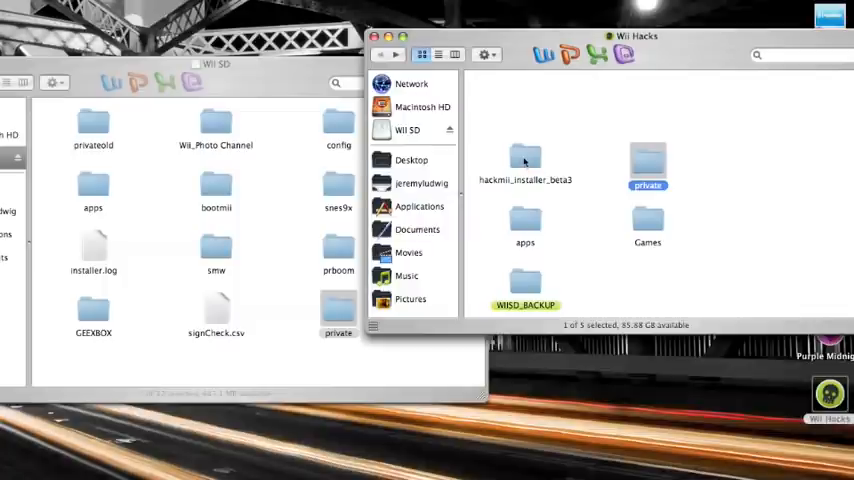
pyautogui.doubleClick(524, 164)
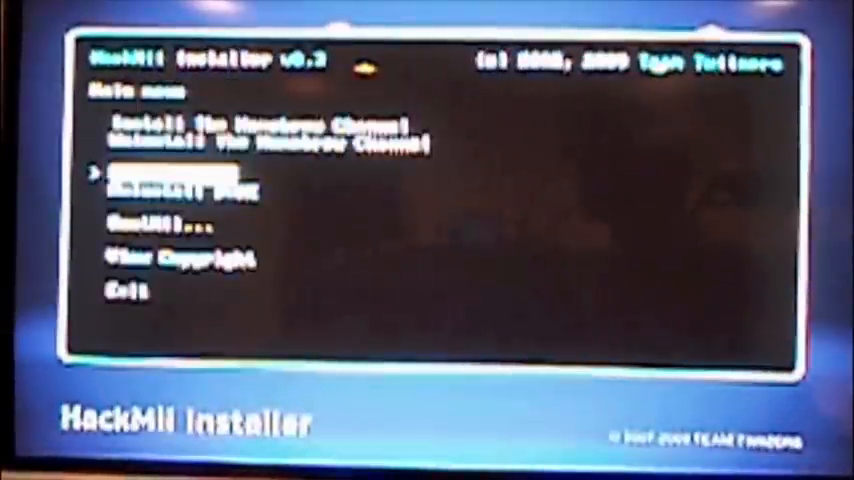
# - Confirm Install The Homebrew Channel in the HackMii Installer menu
pyautogui.press('down')
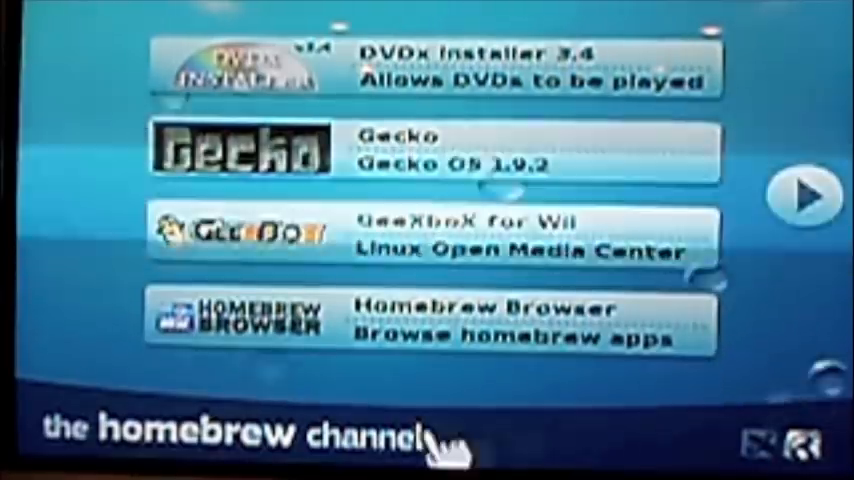
# - Browse the Homebrew Channel's app list showing DVDx, Gecko, GeeXboX and Homebrew Browser
pyautogui.click(804, 196)
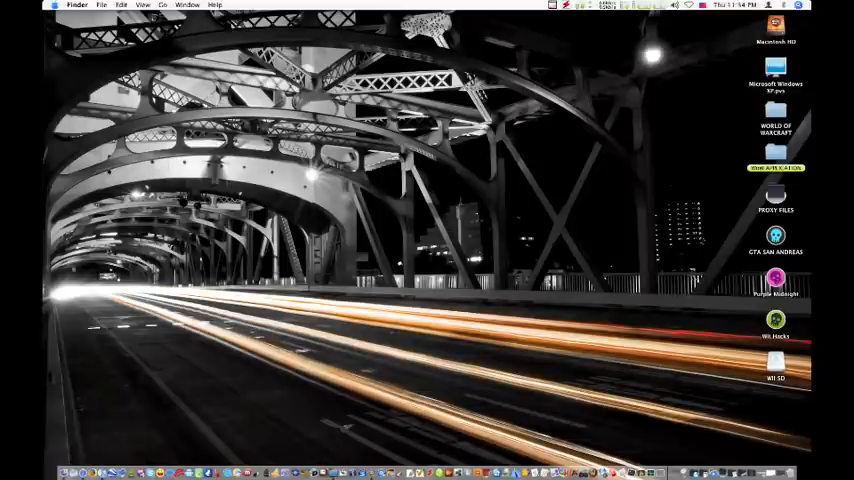
# - Trash boot.elf and the private folder from Wii SD and empty the Trash permanently
pyautogui.doubleClick(776, 362)
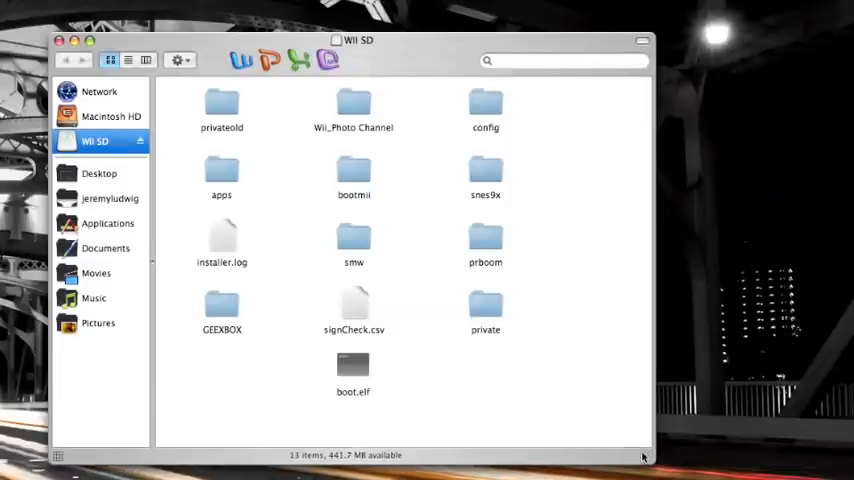
pyautogui.moveTo(338, 384)
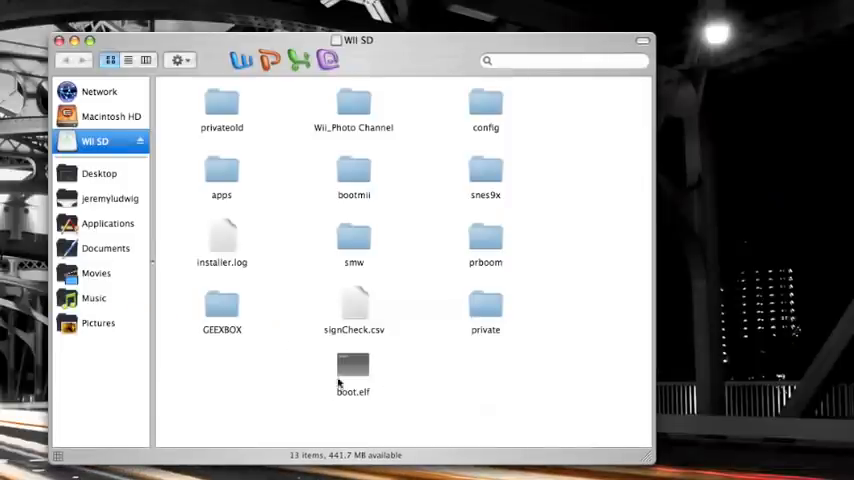
pyautogui.click(352, 376)
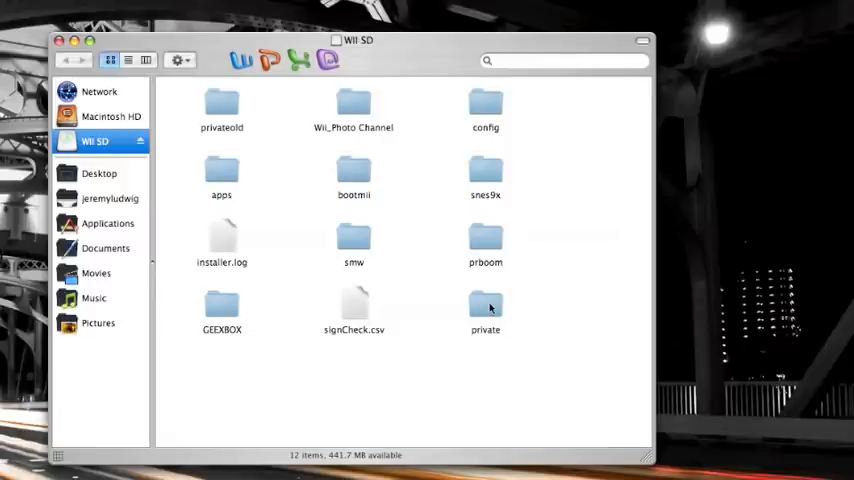
pyautogui.click(484, 304)
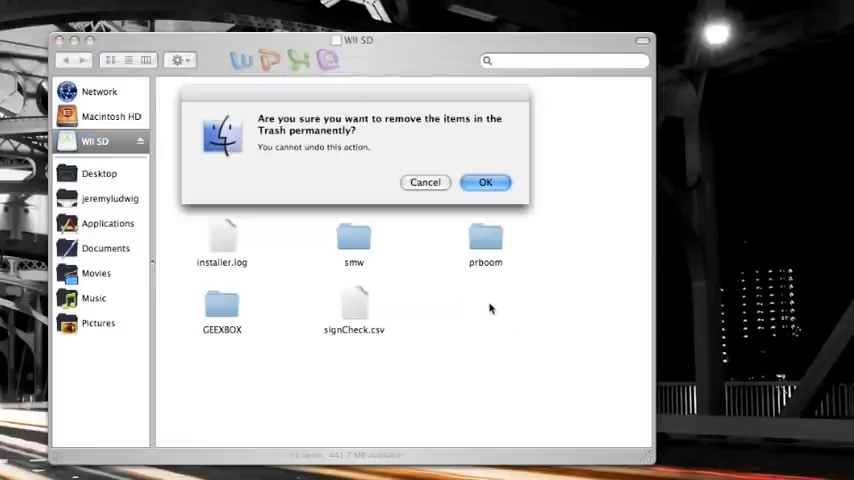
pyautogui.click(484, 182)
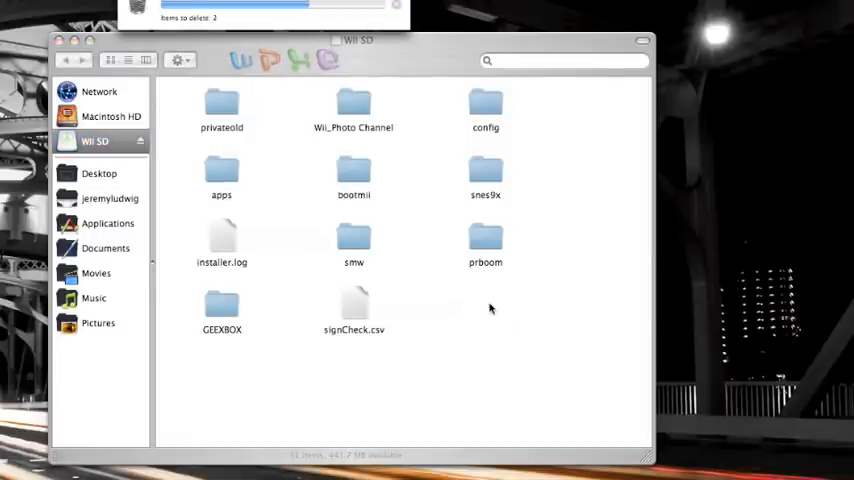
pyautogui.click(220, 110)
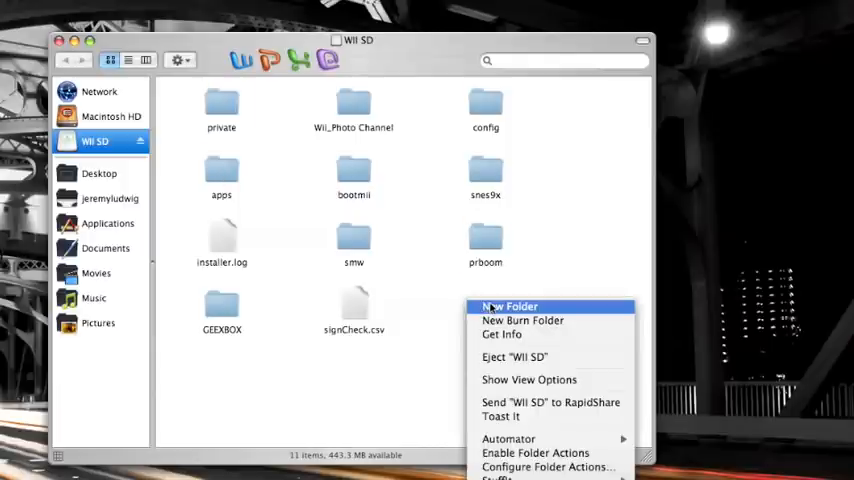
# - Browse Wii SD > apps and select the homebrew_browser folder among the app folders
pyautogui.click(508, 306)
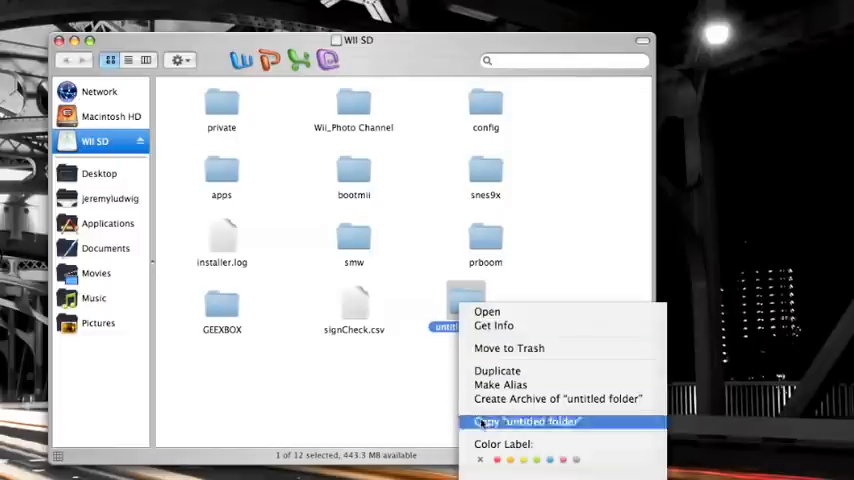
pyautogui.click(508, 348)
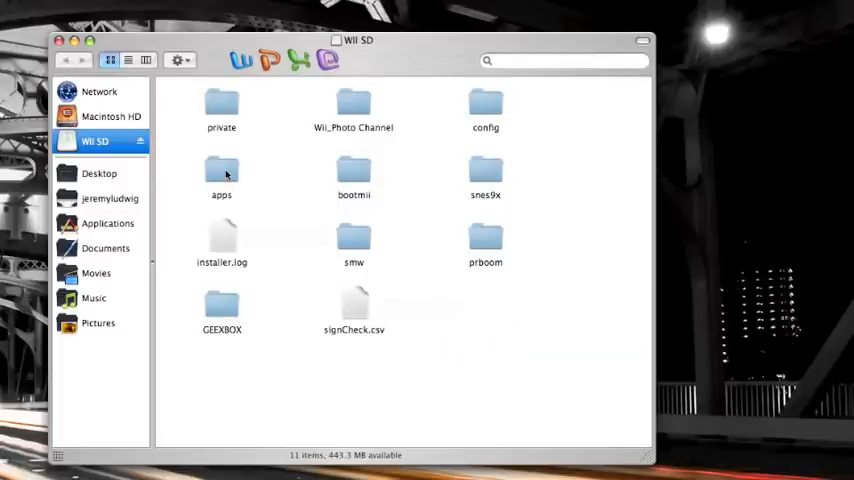
pyautogui.doubleClick(220, 176)
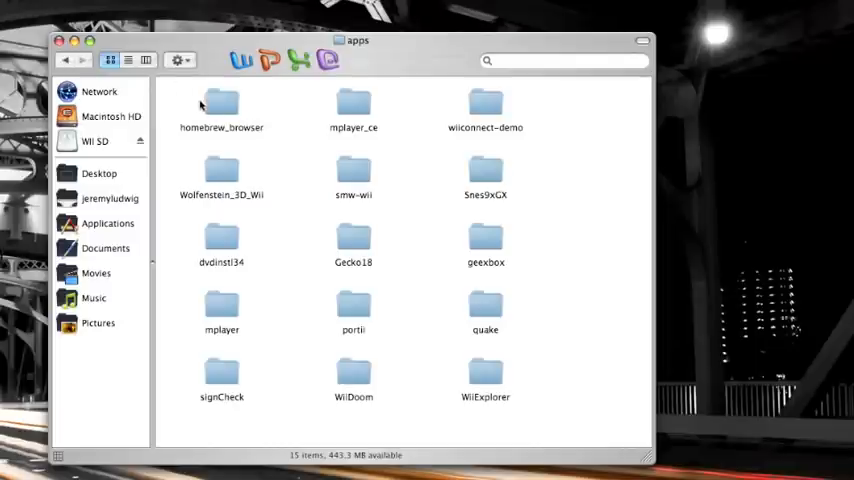
pyautogui.click(220, 104)
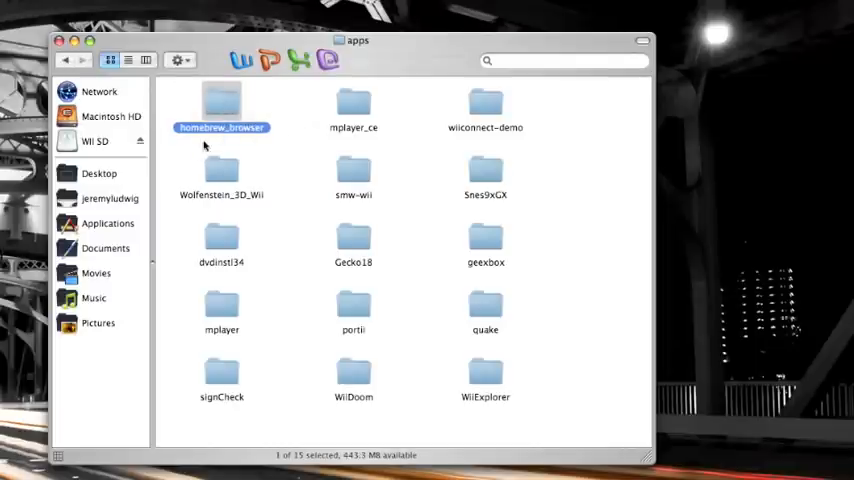
pyautogui.moveTo(182, 112)
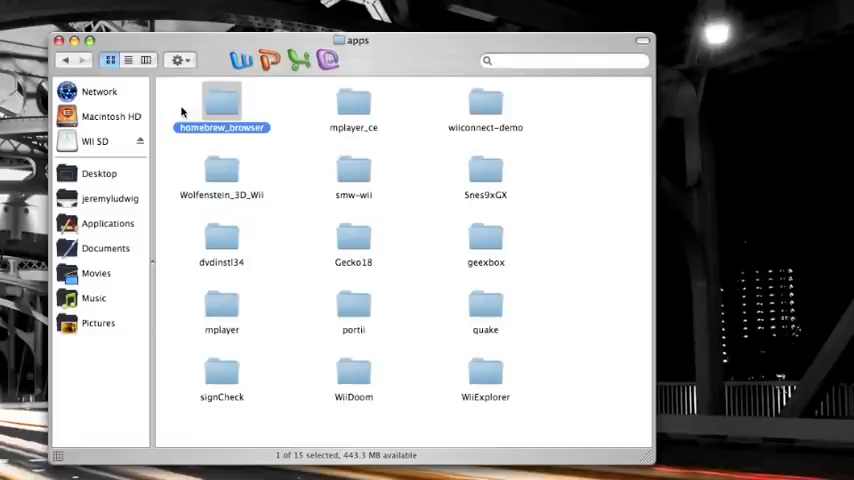
pyautogui.moveTo(394, 152)
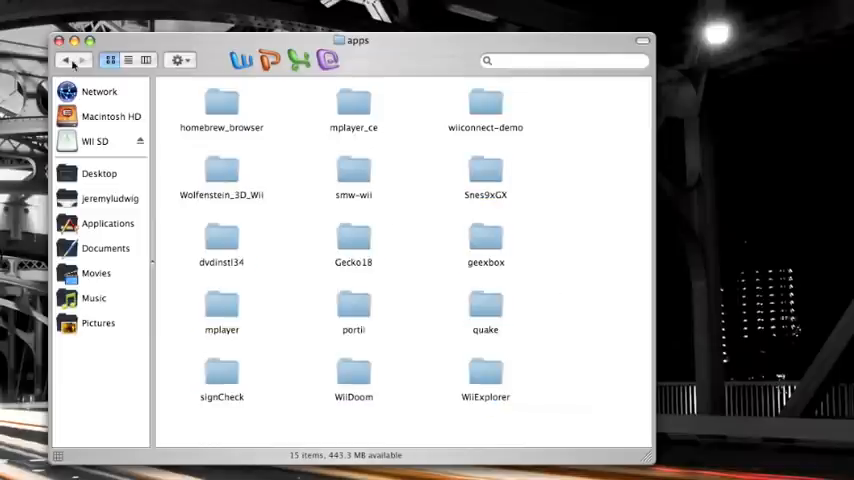
pyautogui.moveTo(70, 60)
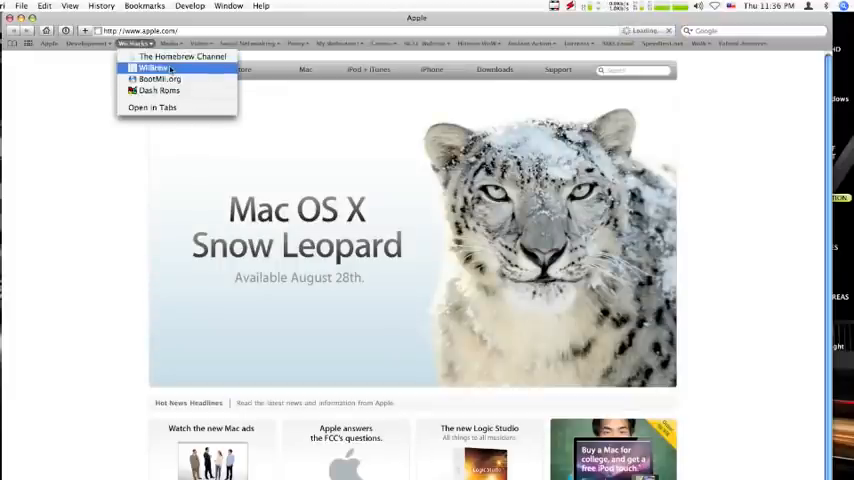
# - Load WiiBrew's homebrew applications list from the bookmark and scroll to the Utilities table
pyautogui.click(152, 68)
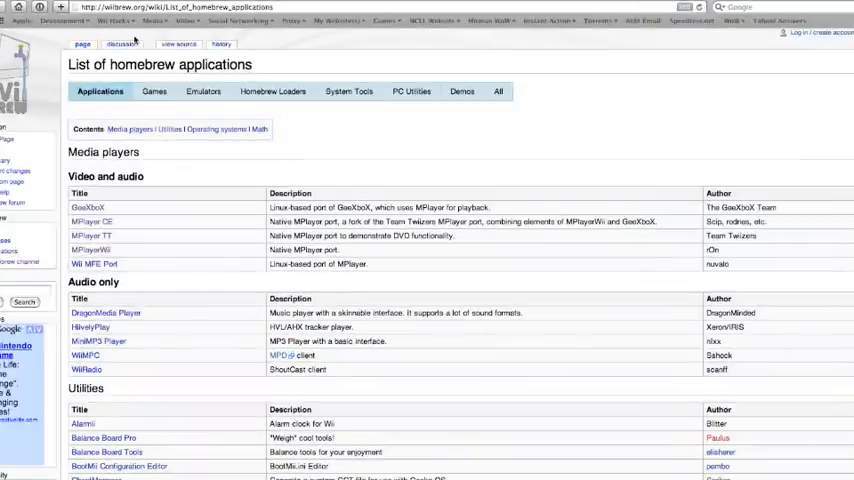
pyautogui.scroll(-3)
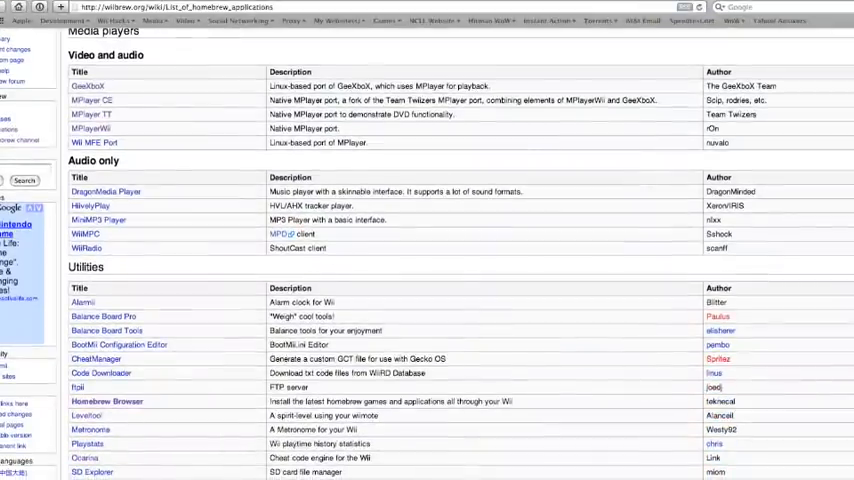
pyautogui.scroll(-3)
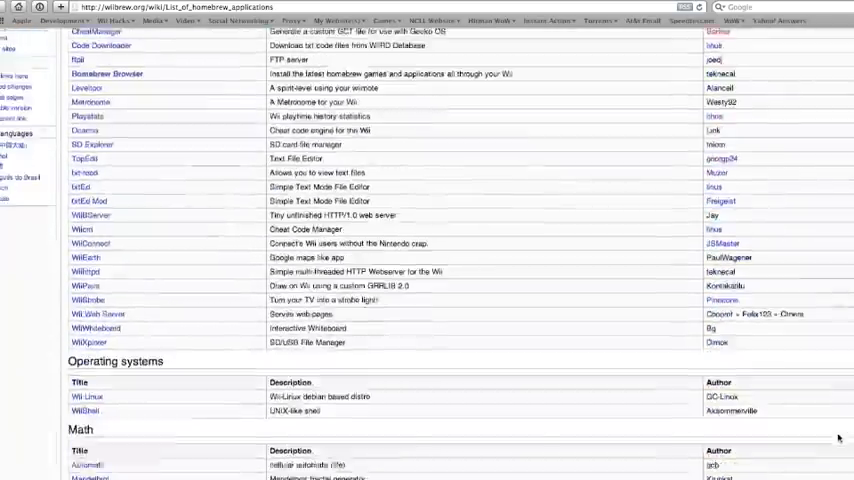
pyautogui.scroll(3)
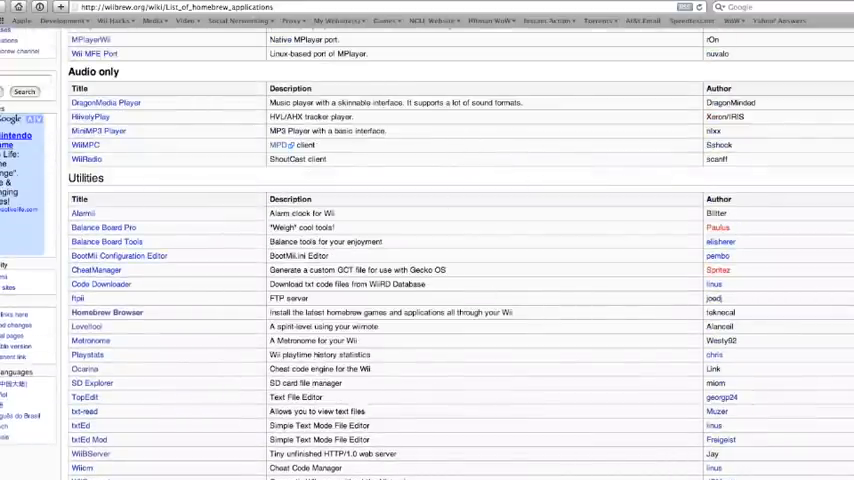
pyautogui.scroll(-3)
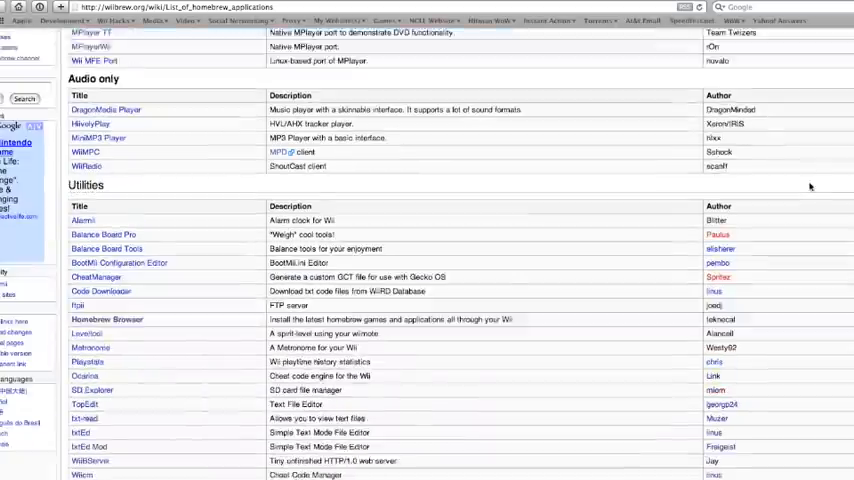
pyautogui.scroll(-3)
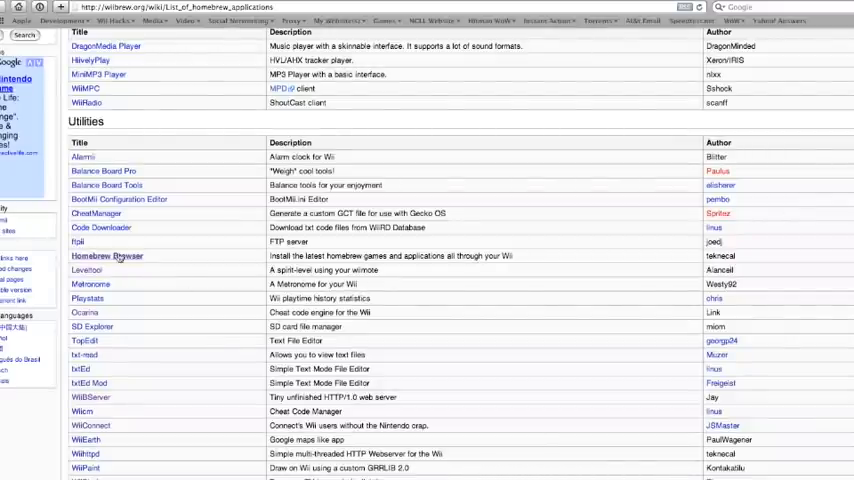
# - Go to the Homebrew Browser page from the Utilities table and download it
pyautogui.click(108, 256)
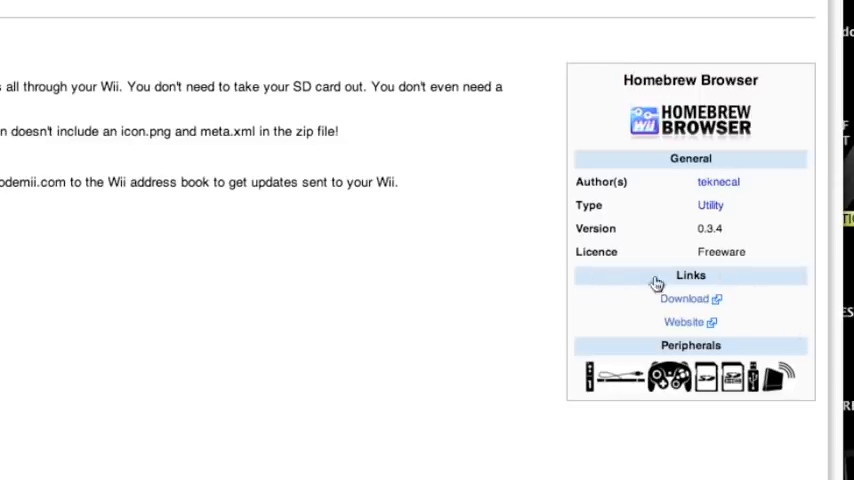
pyautogui.moveTo(700, 304)
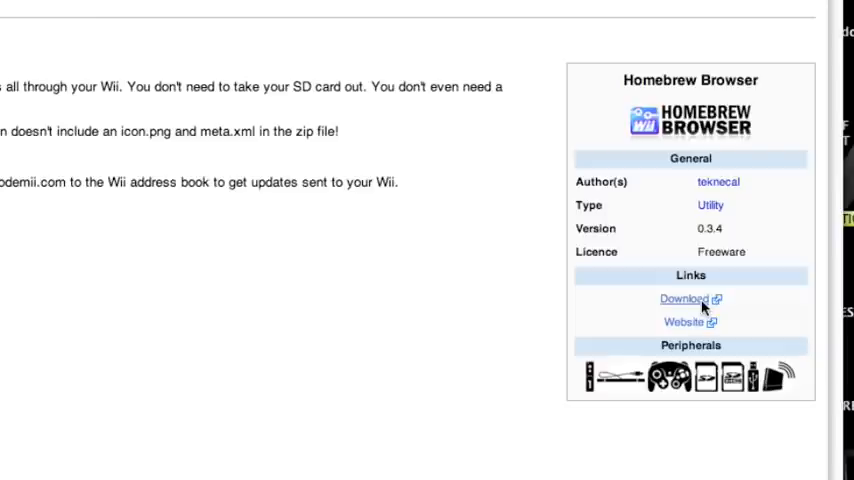
pyautogui.click(684, 298)
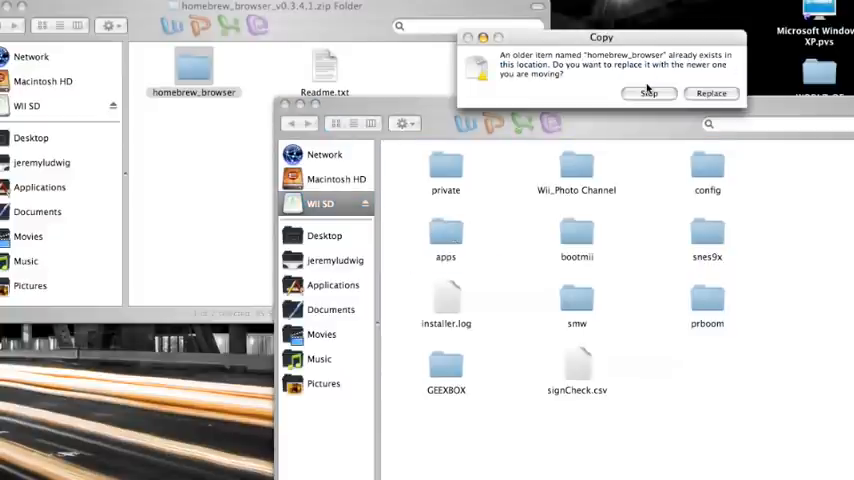
pyautogui.moveTo(648, 100)
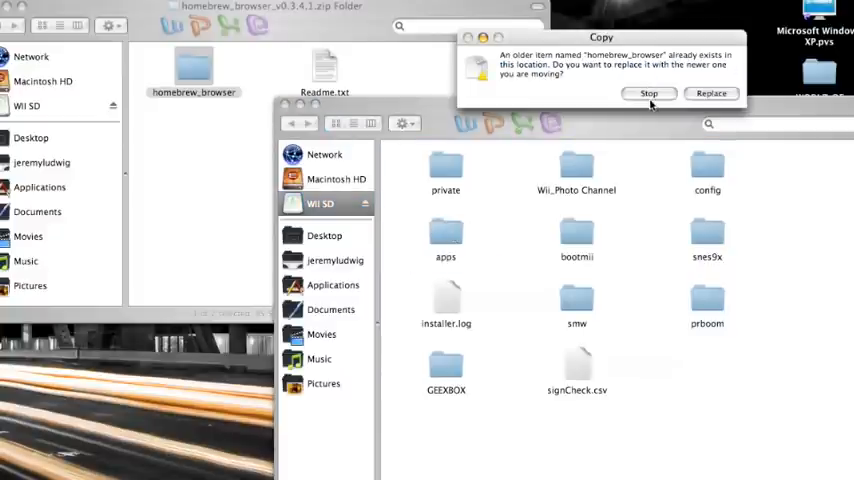
# - Replace the older homebrew_browser in Wii SD > apps with the downloaded copy
pyautogui.click(648, 92)
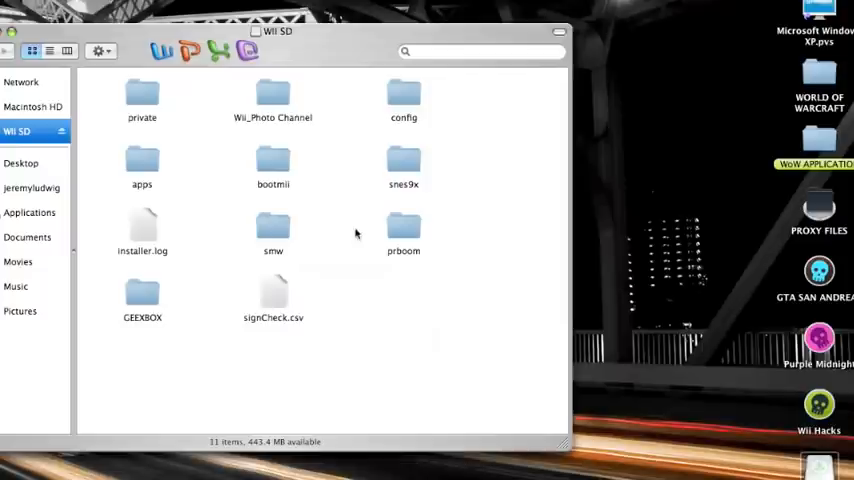
pyautogui.moveTo(366, 252)
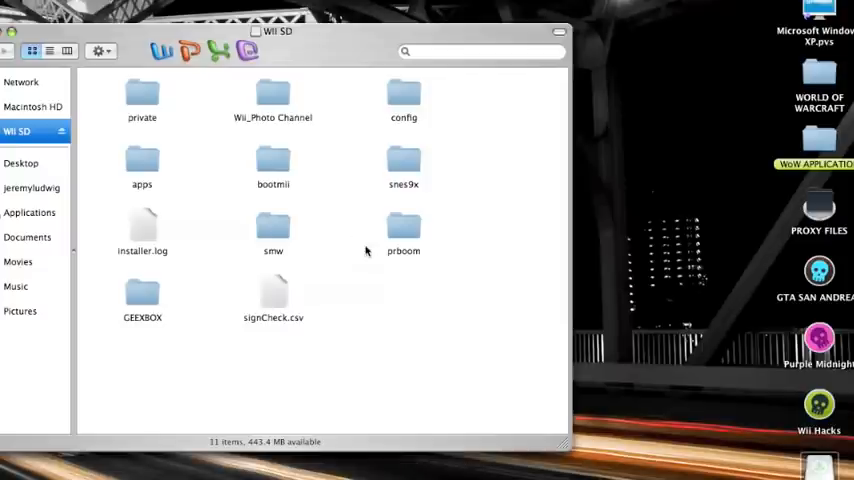
pyautogui.moveTo(150, 180)
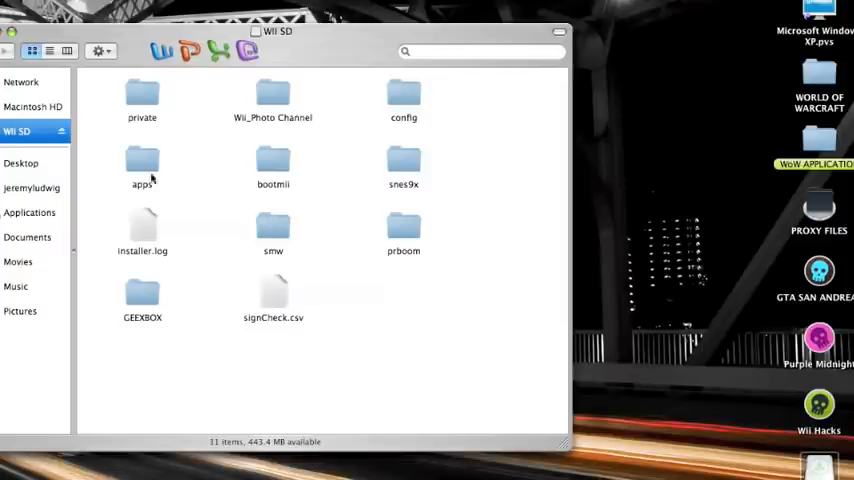